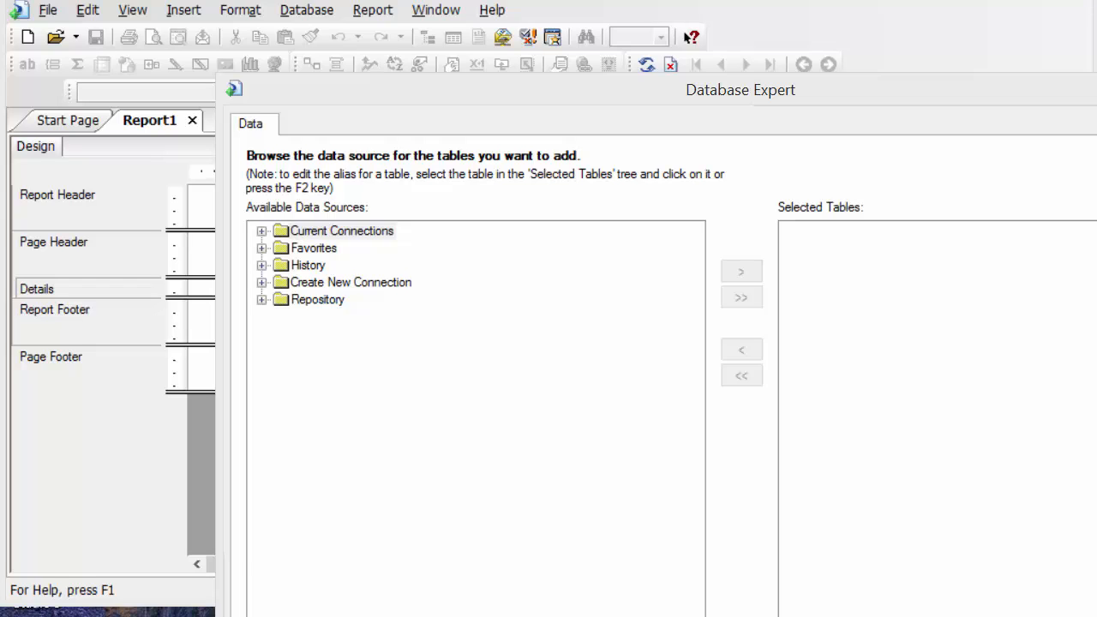
mouse_move(146, 332)
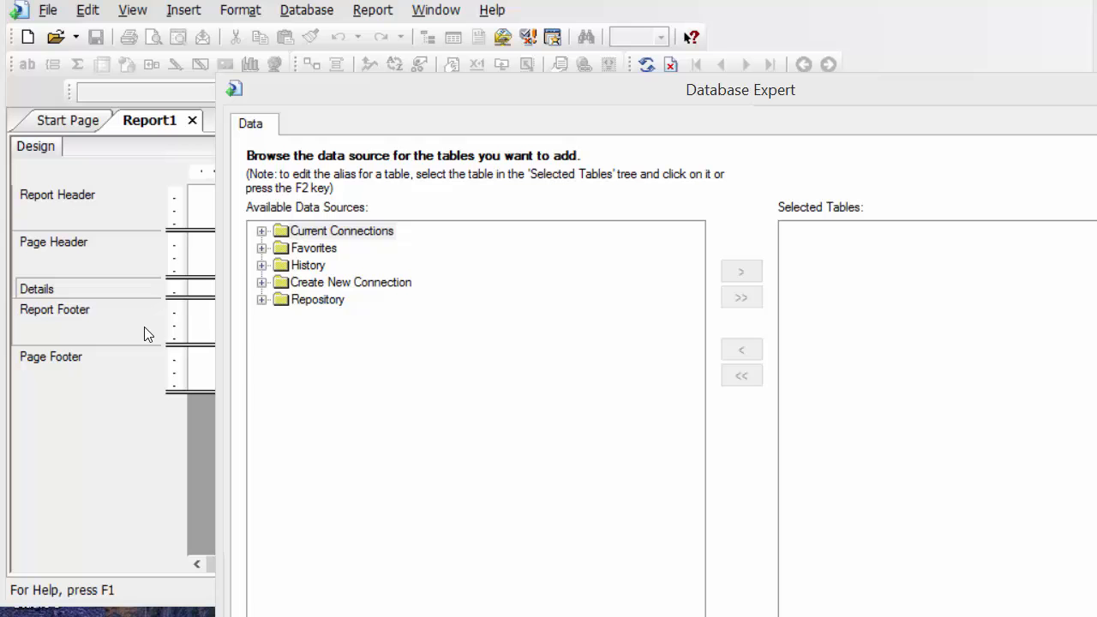
- Start a new OLE DB (ADO) connection and choose its database provider
left_click(260, 281)
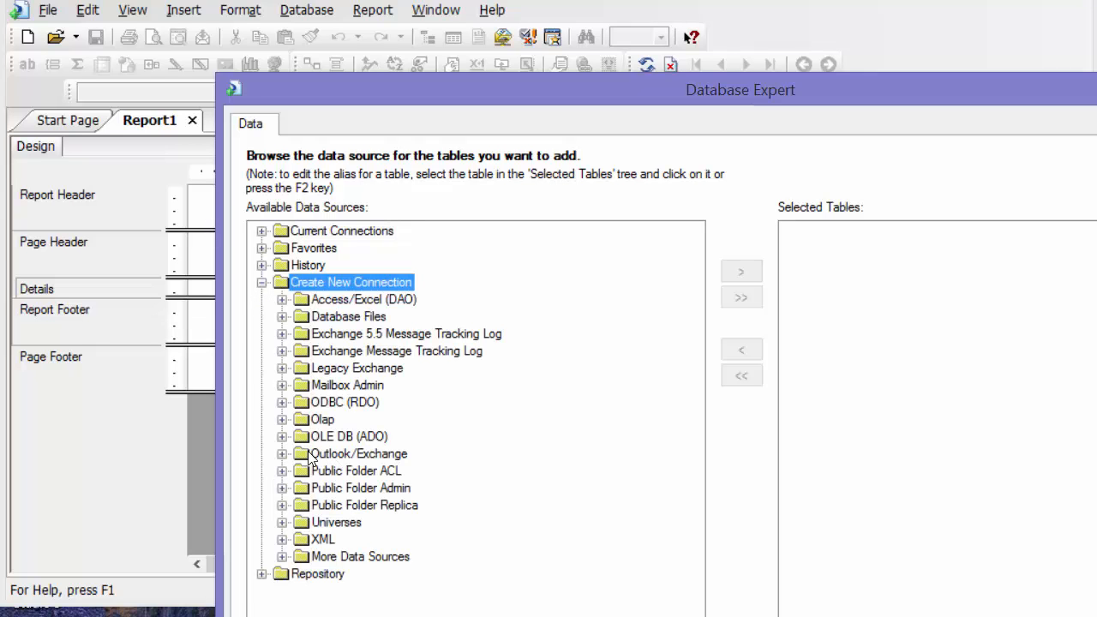
double_click(346, 437)
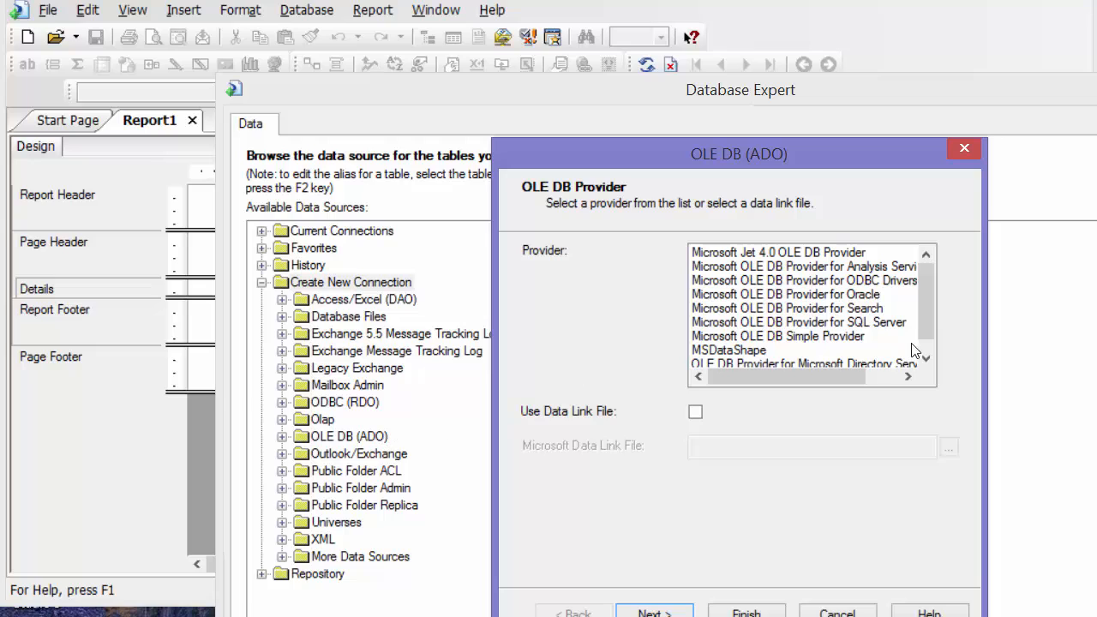
left_click(797, 322)
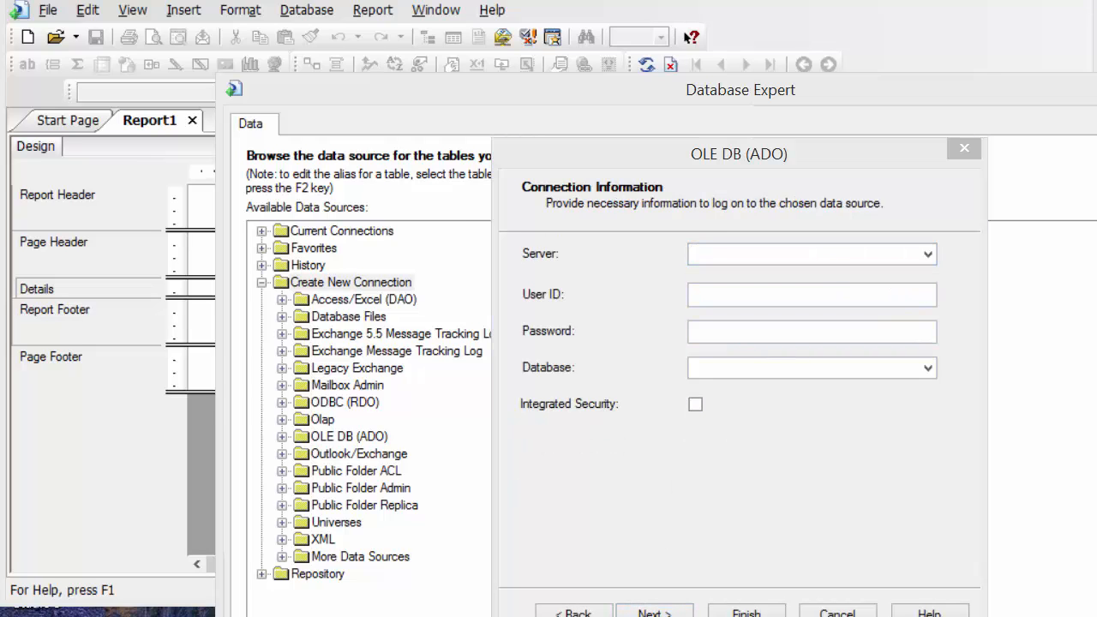
mouse_move(723, 250)
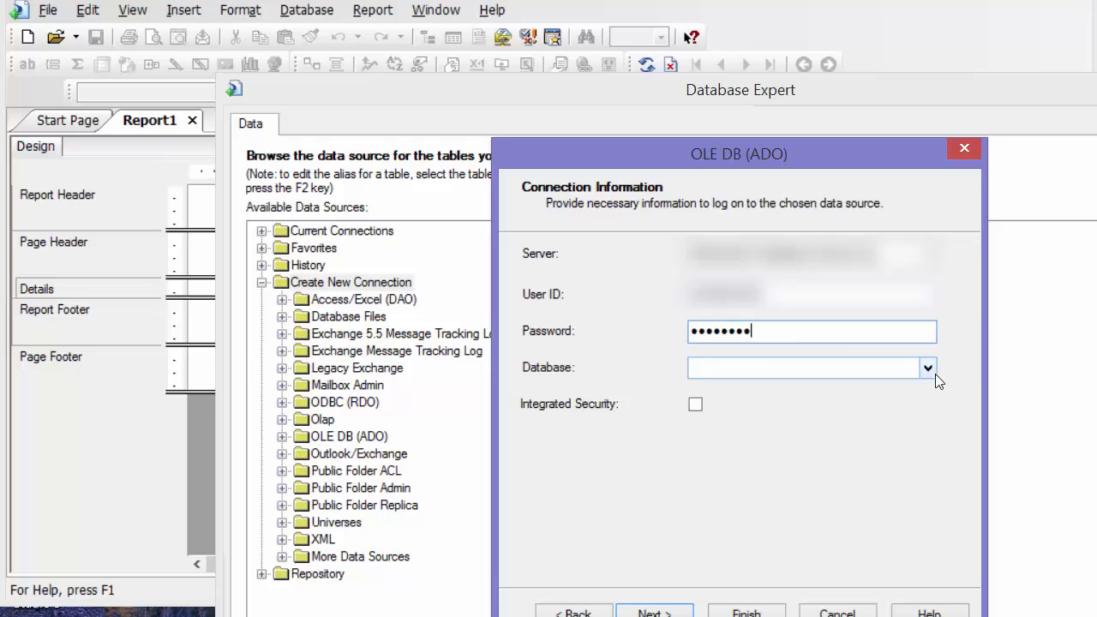
- Select the AccountingApplication database on the server and finish the connection
left_click(927, 366)
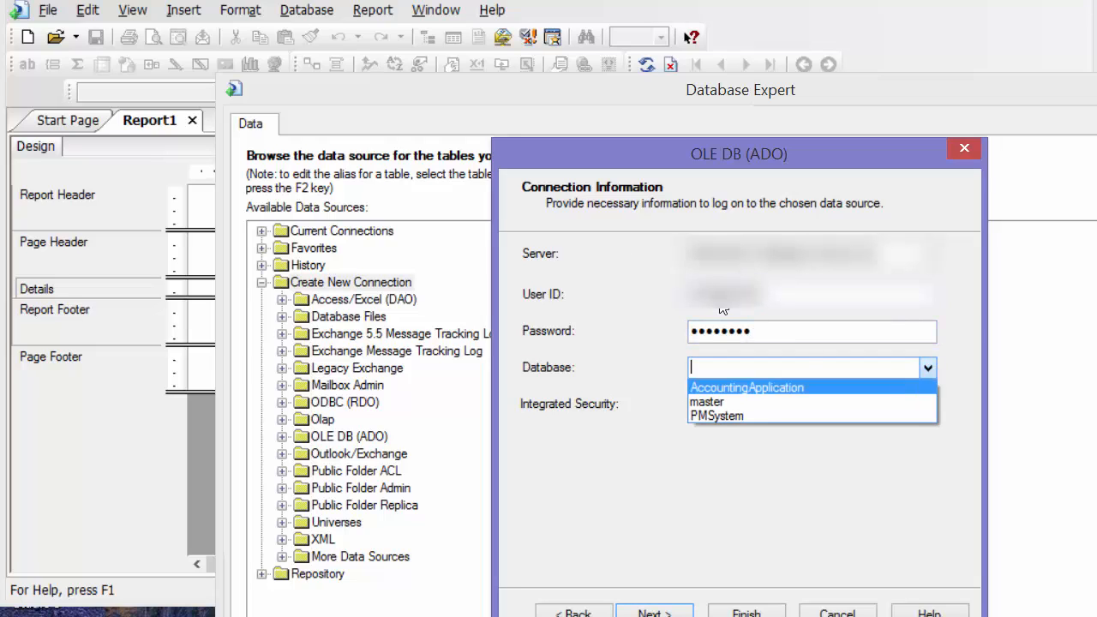
left_click(748, 387)
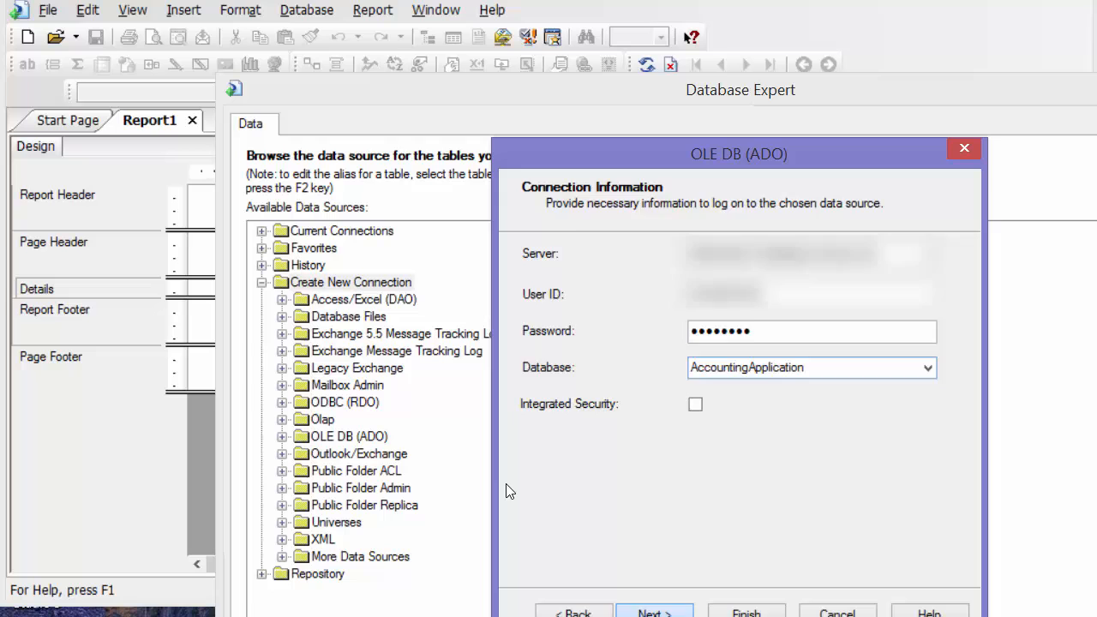
left_click(655, 610)
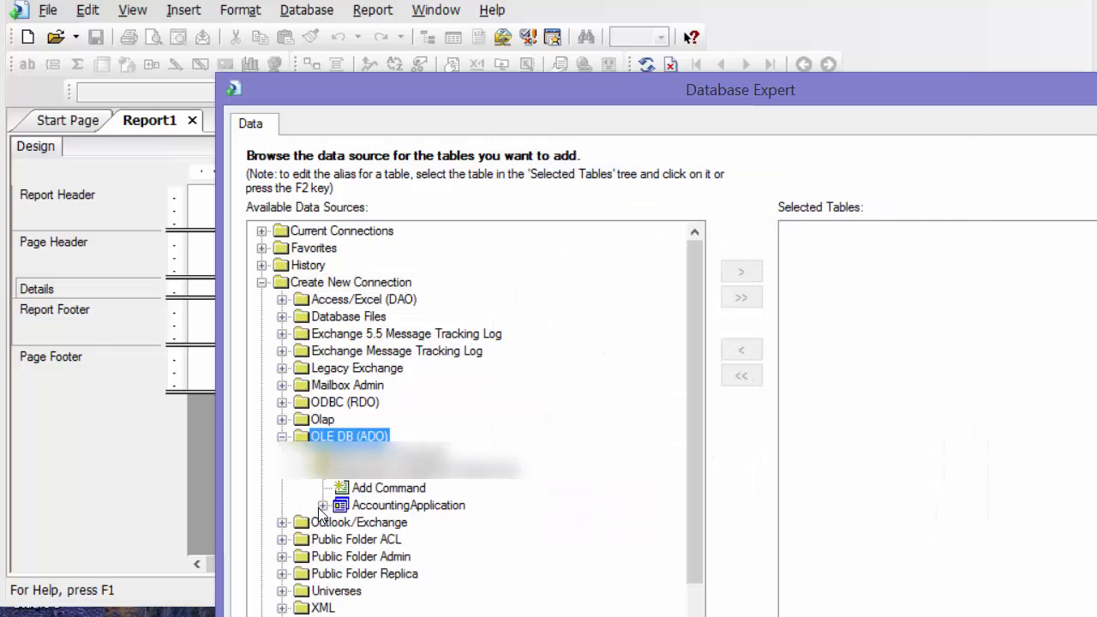
- Attempt to add the Account table from AccountingApplication and dismiss the 'Not implemented' error
left_click(322, 504)
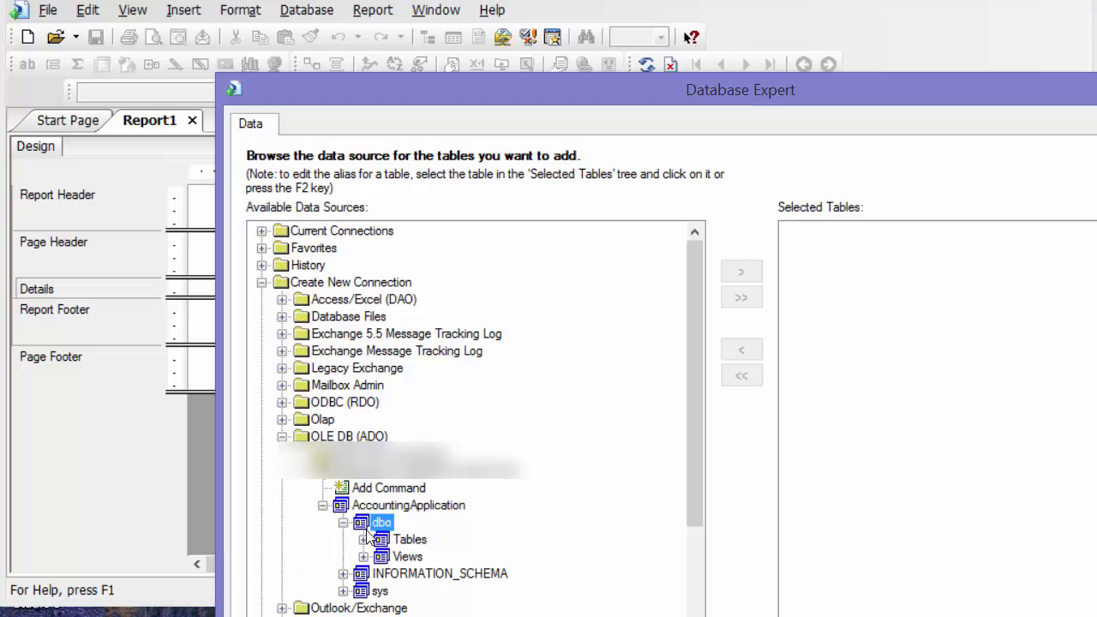
left_click(364, 538)
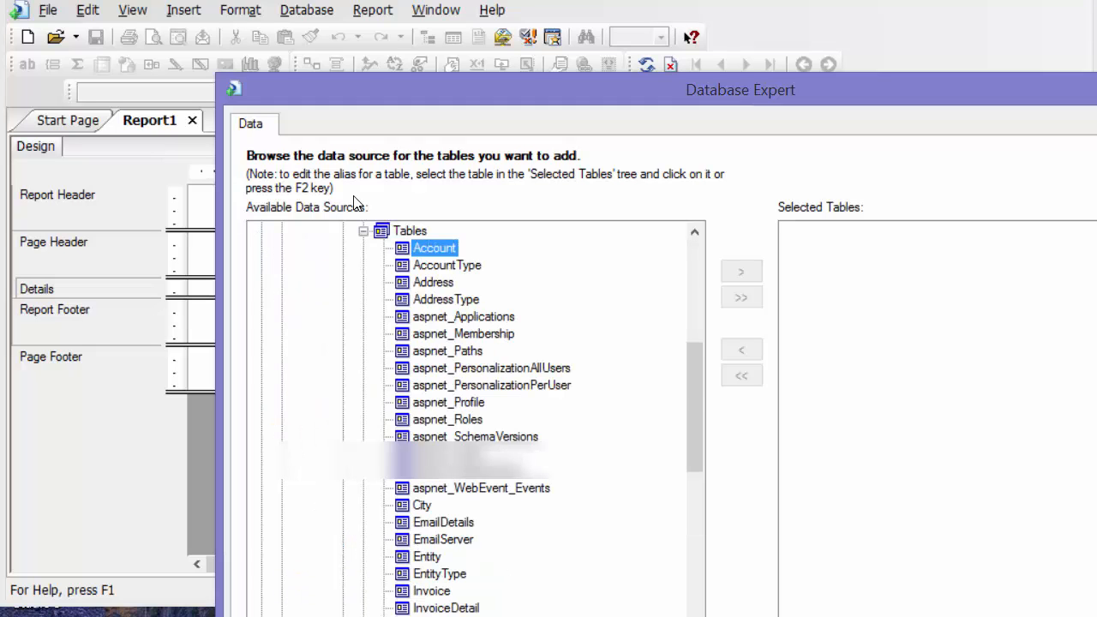
left_click(741, 270)
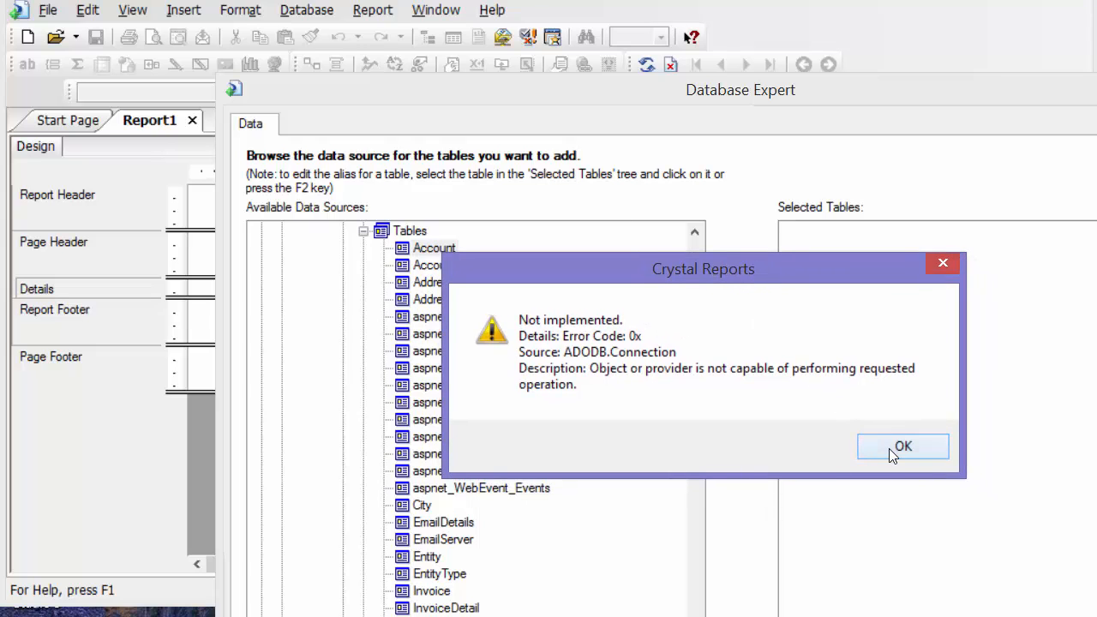
left_click(901, 445)
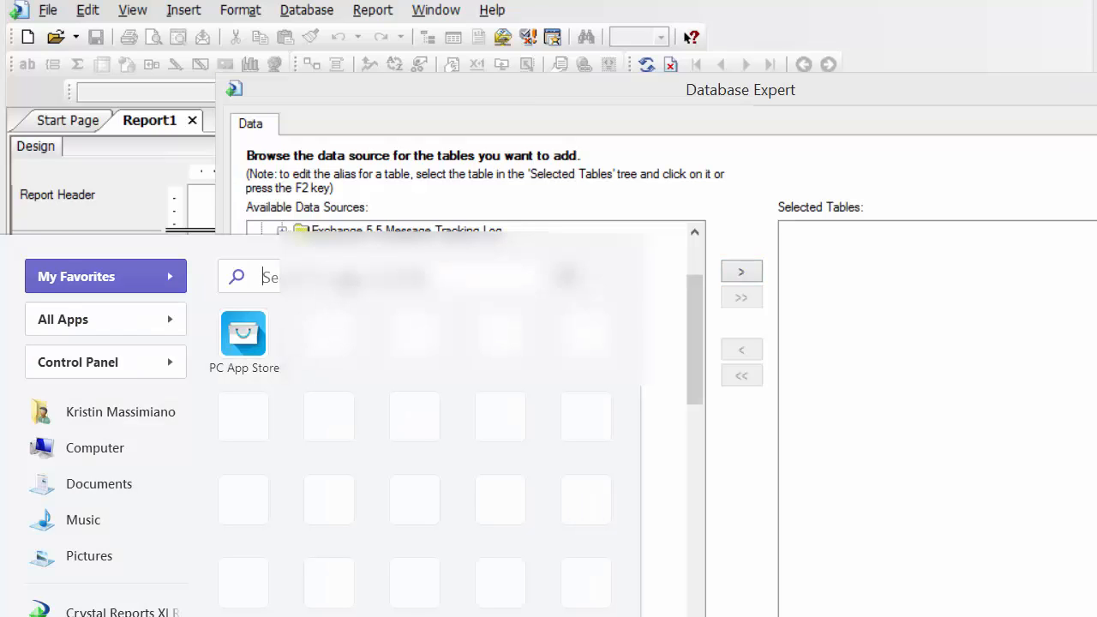
- Search Start for odbc to launch ODBC Data Sources (32-bit)
type("odc")
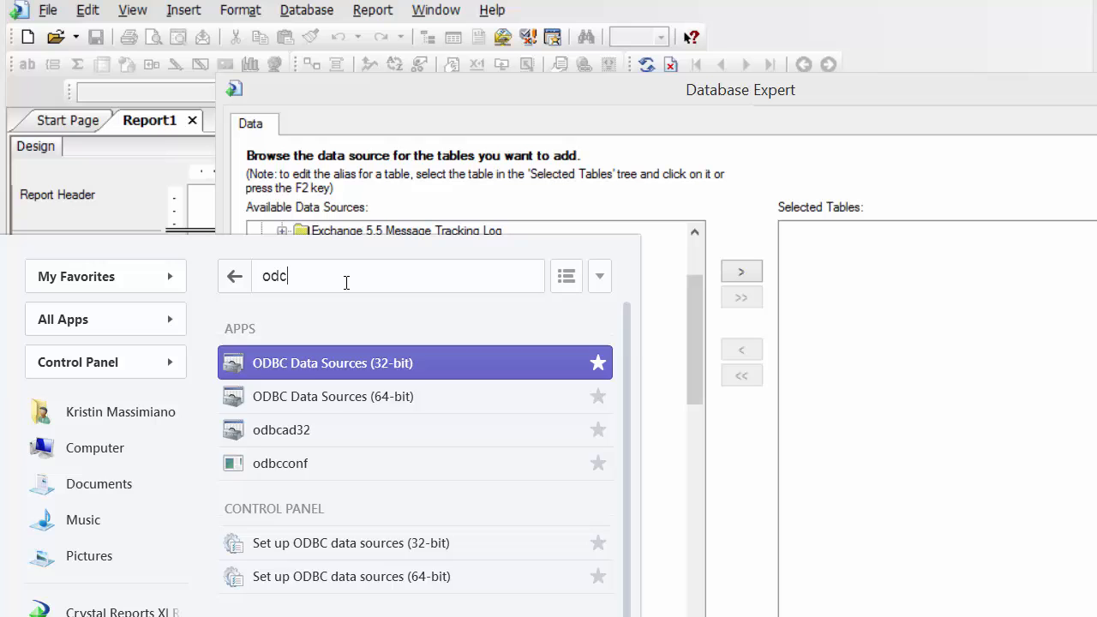
type("b")
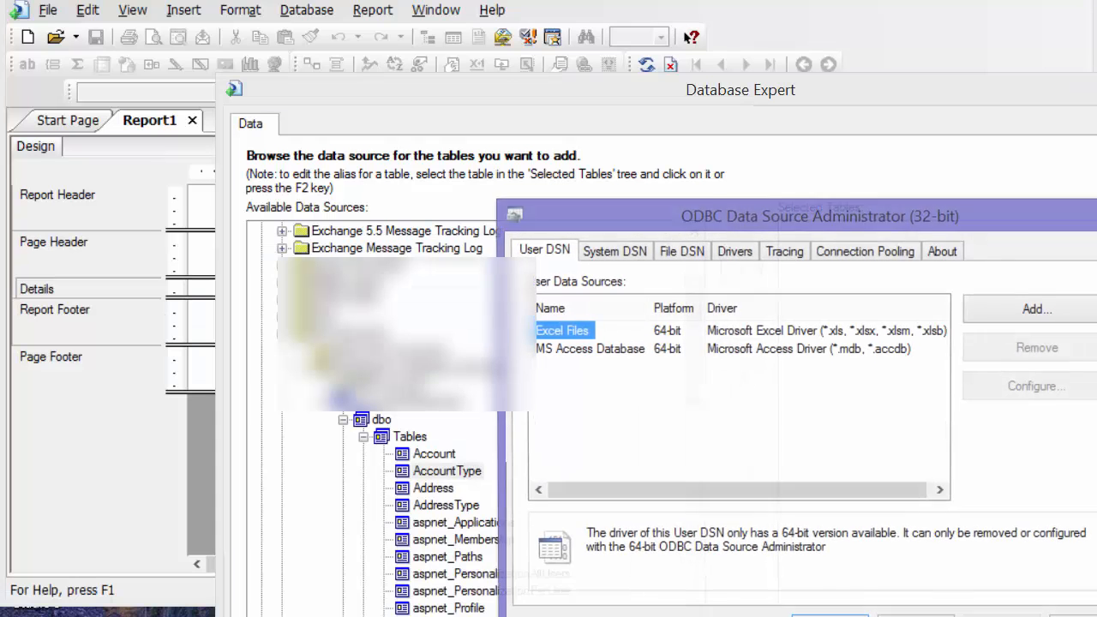
- Begin a new System DSN using the SQL Server driver
left_click(614, 250)
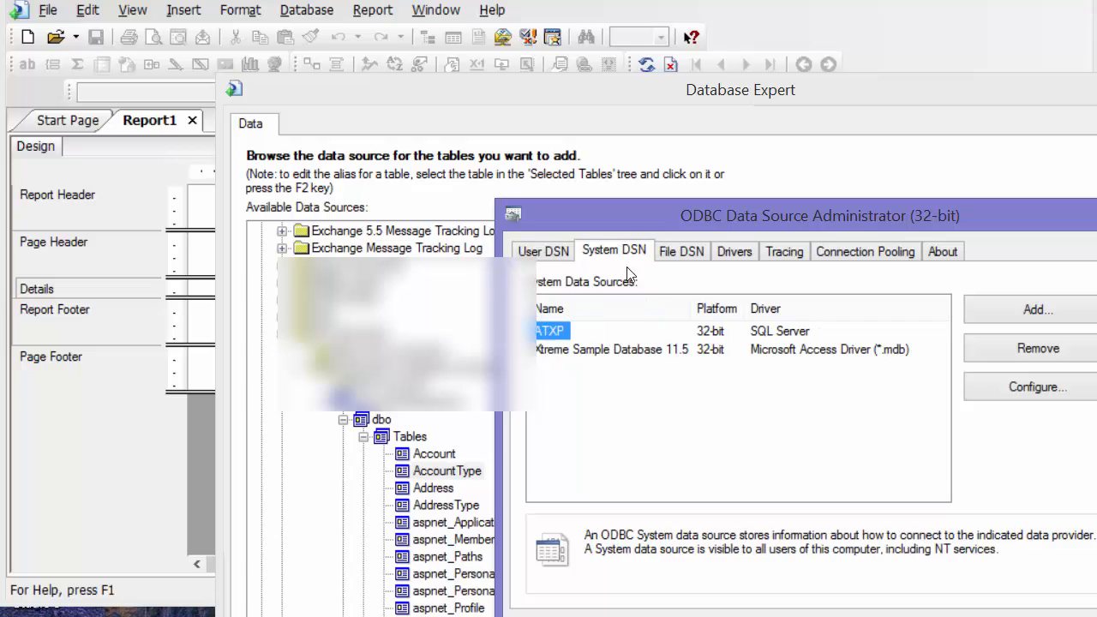
left_click(1037, 309)
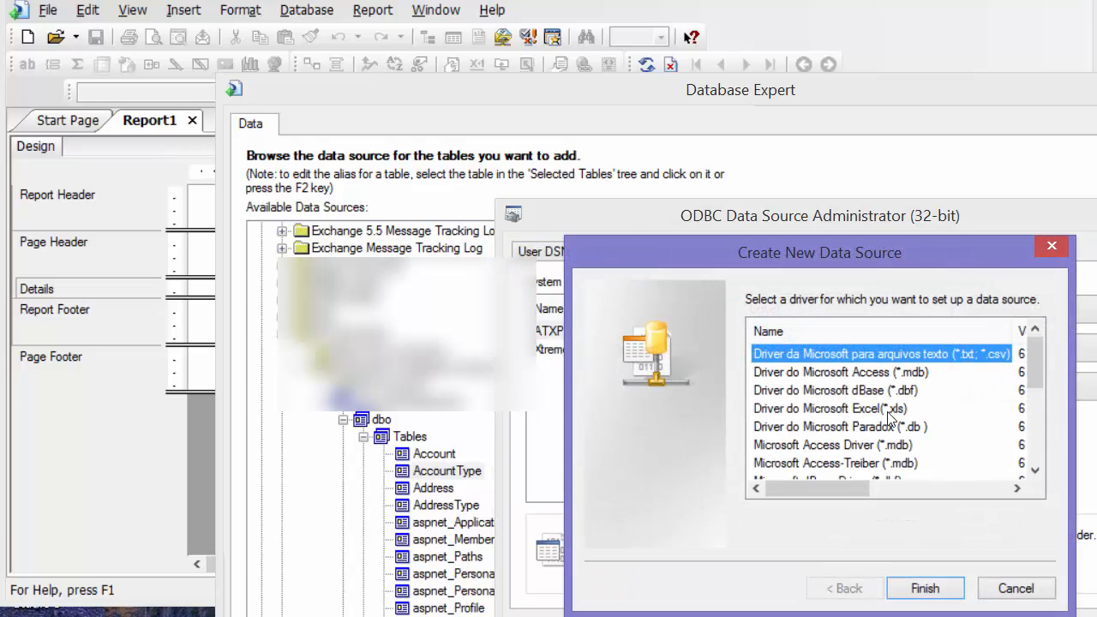
scroll("down", 3)
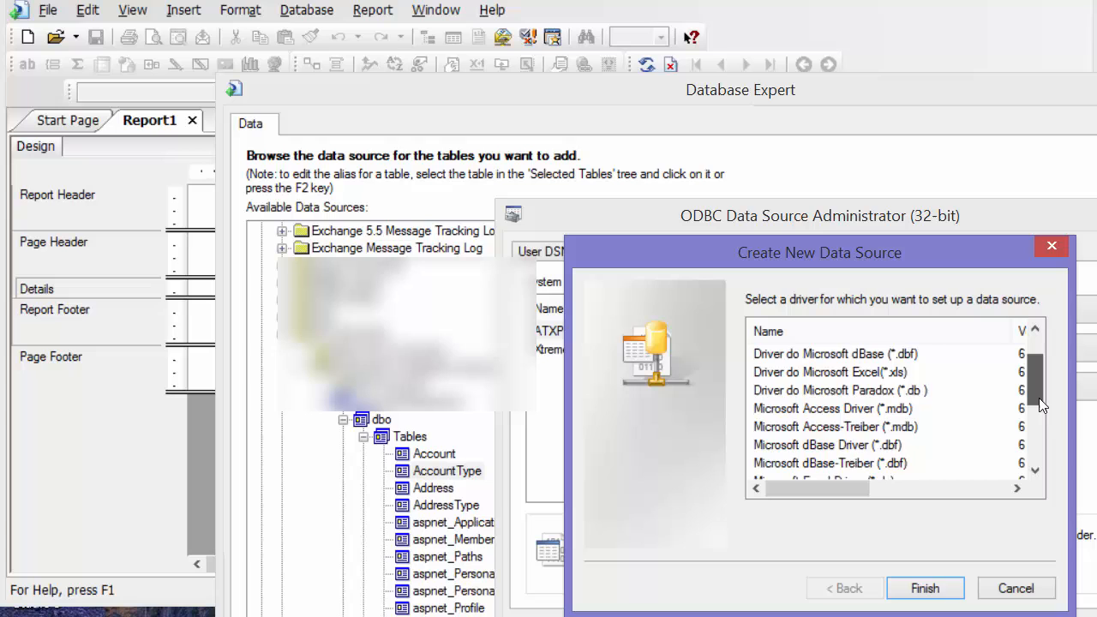
scroll("down", 3)
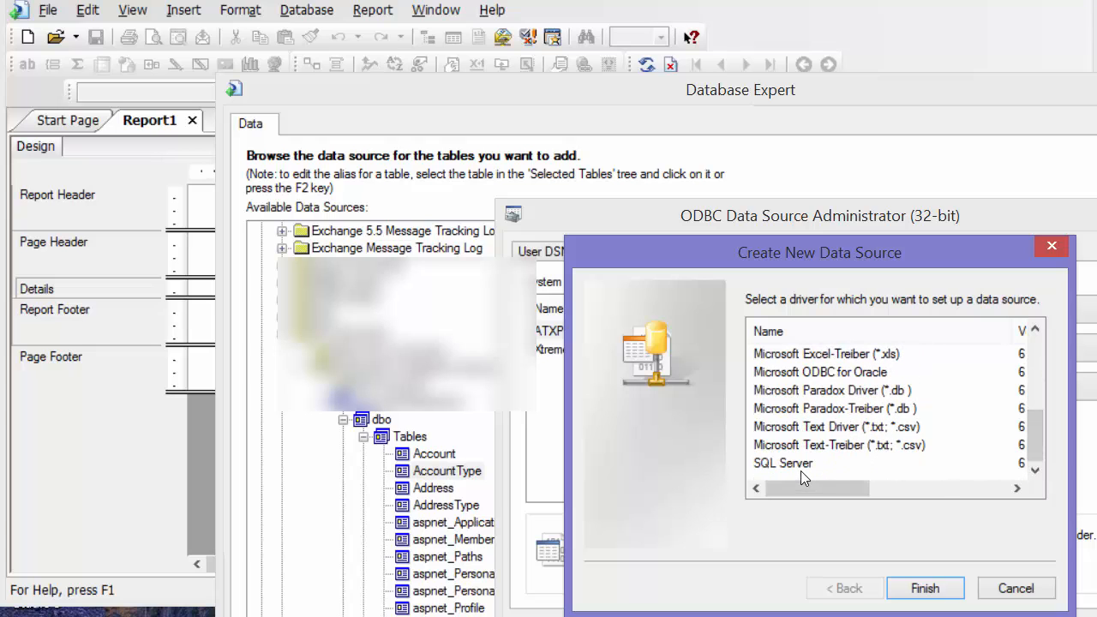
left_click(926, 588)
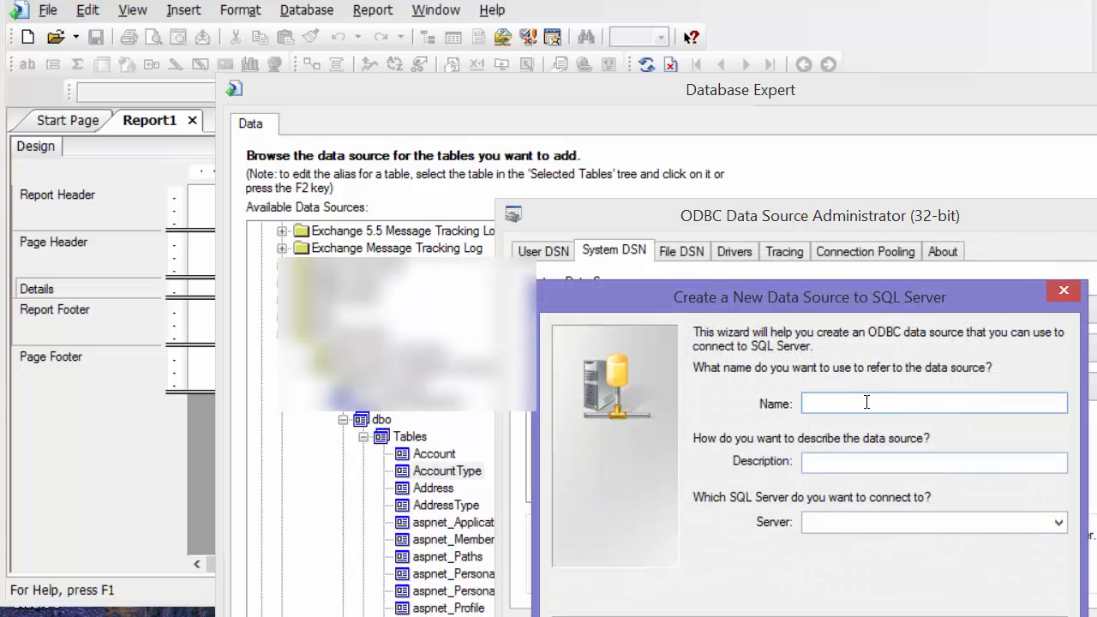
mouse_move(857, 401)
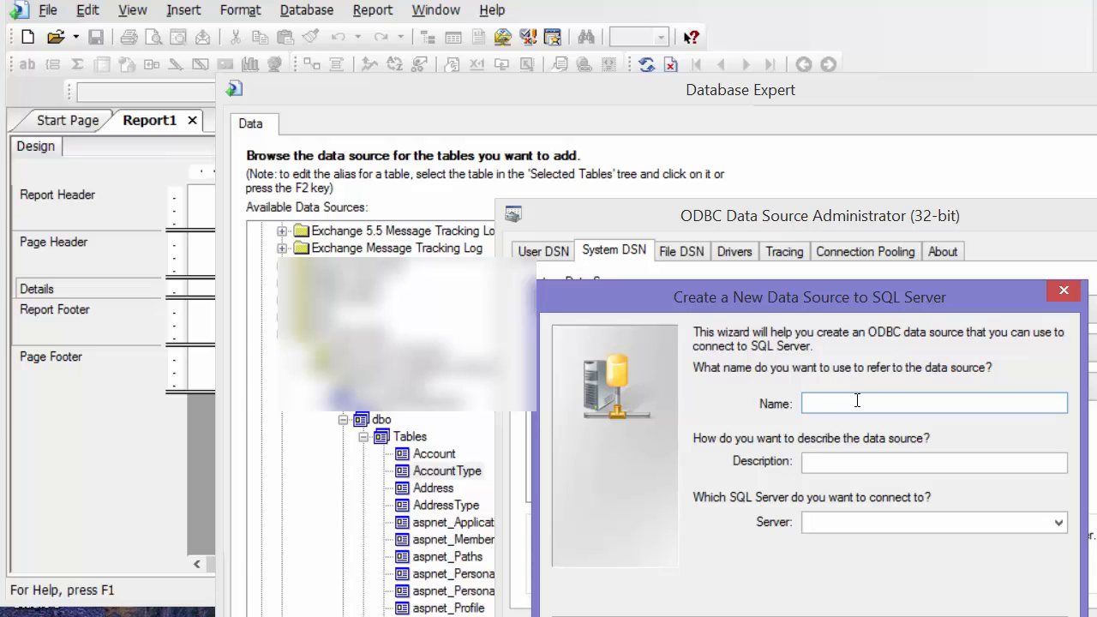
- Name the data source Azure with description 'Azure Database'
type("Az")
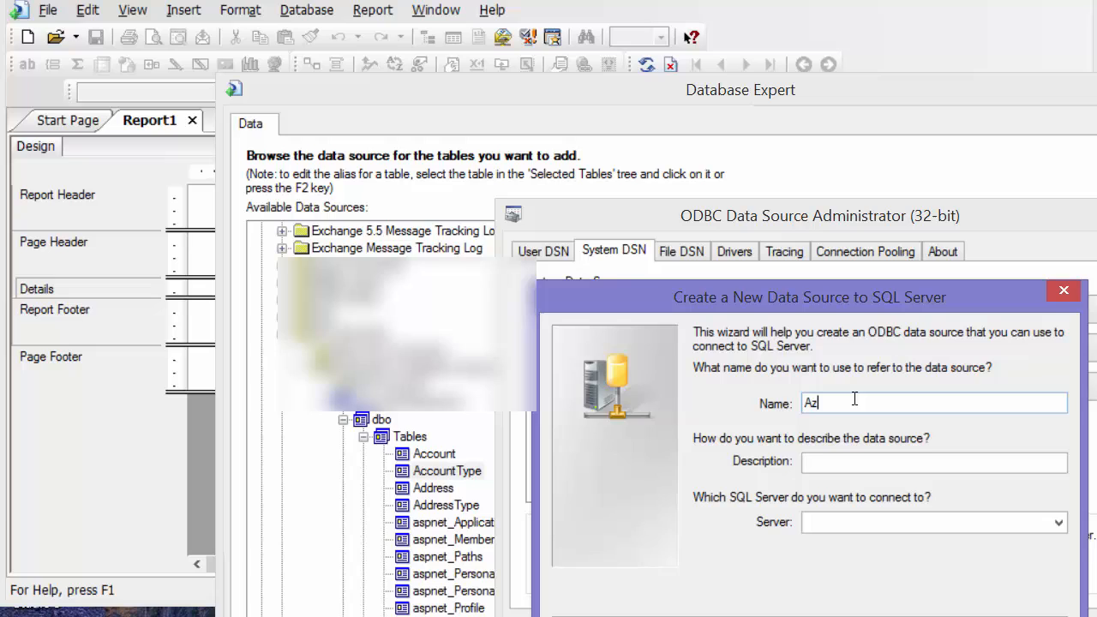
type("ure")
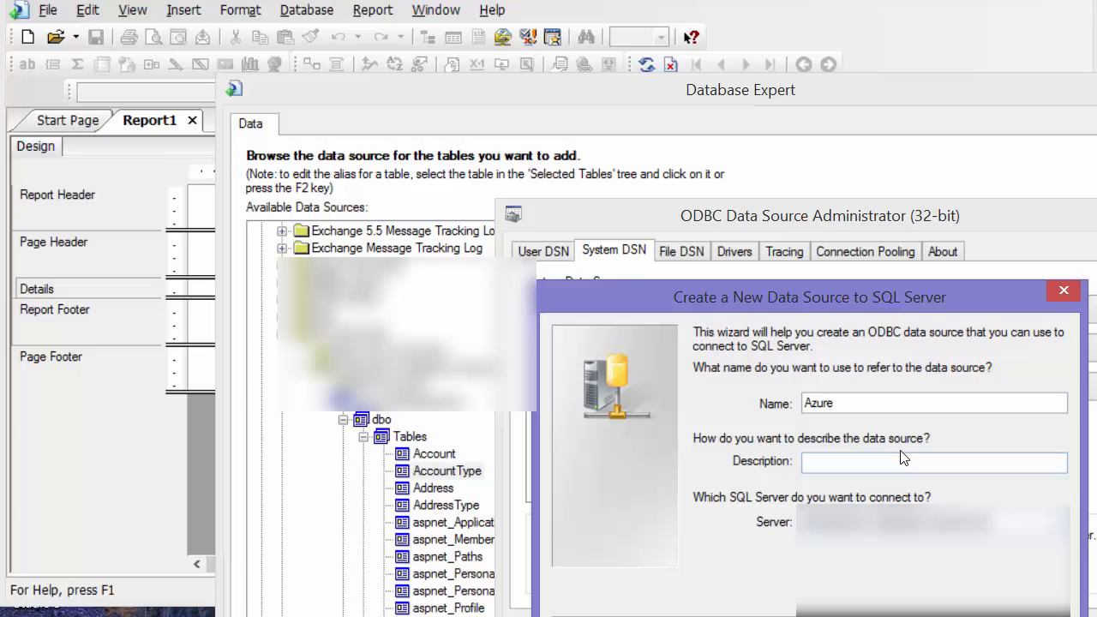
type("A")
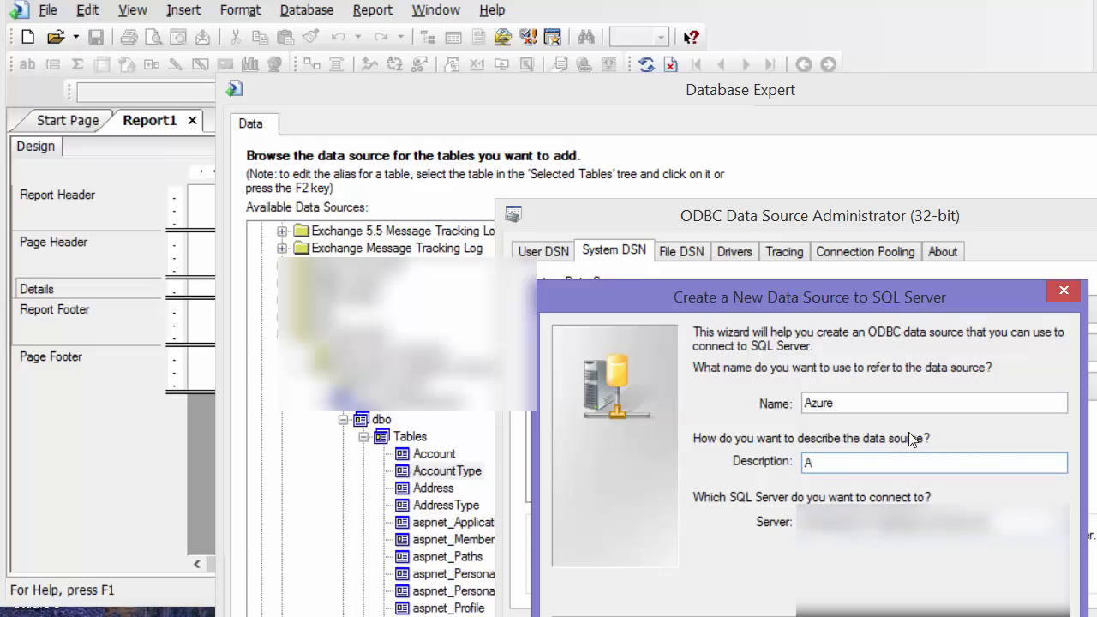
type("zure D")
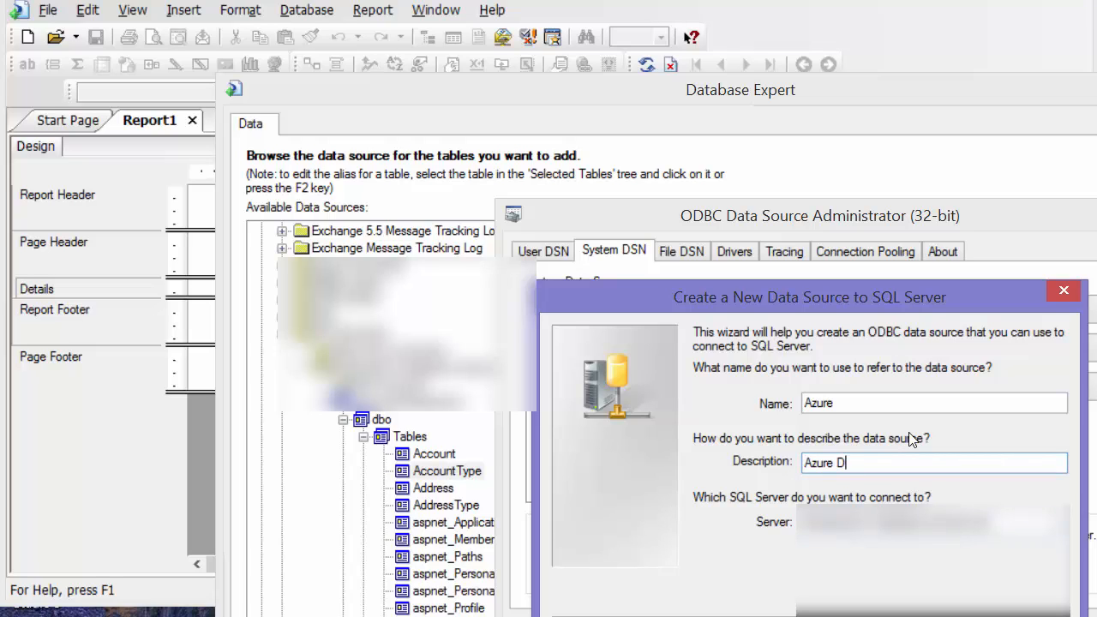
type("ata")
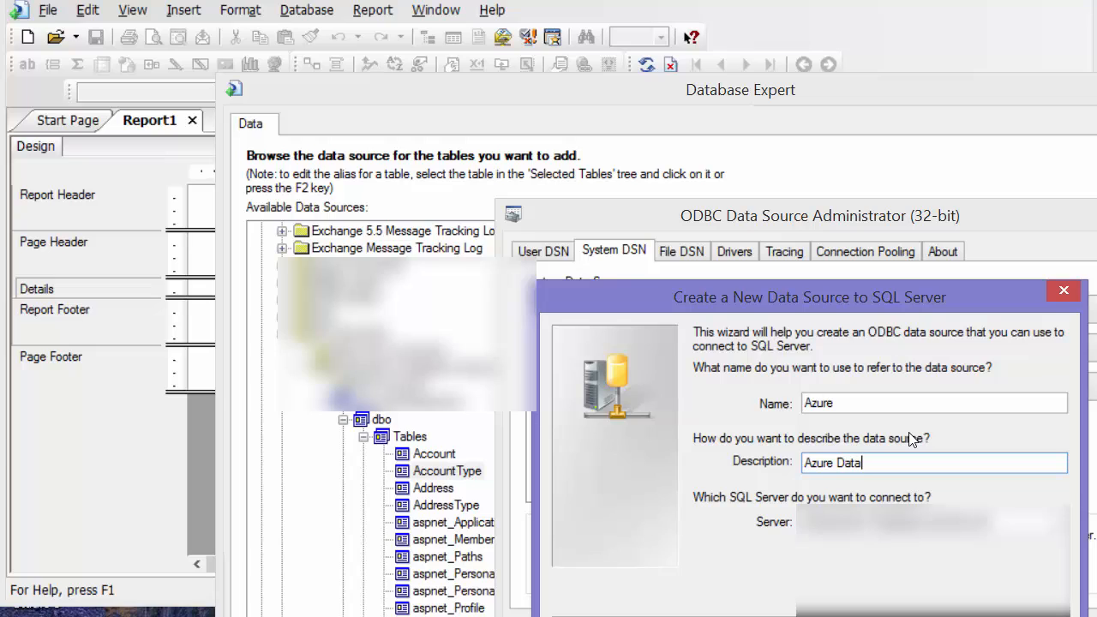
type("base")
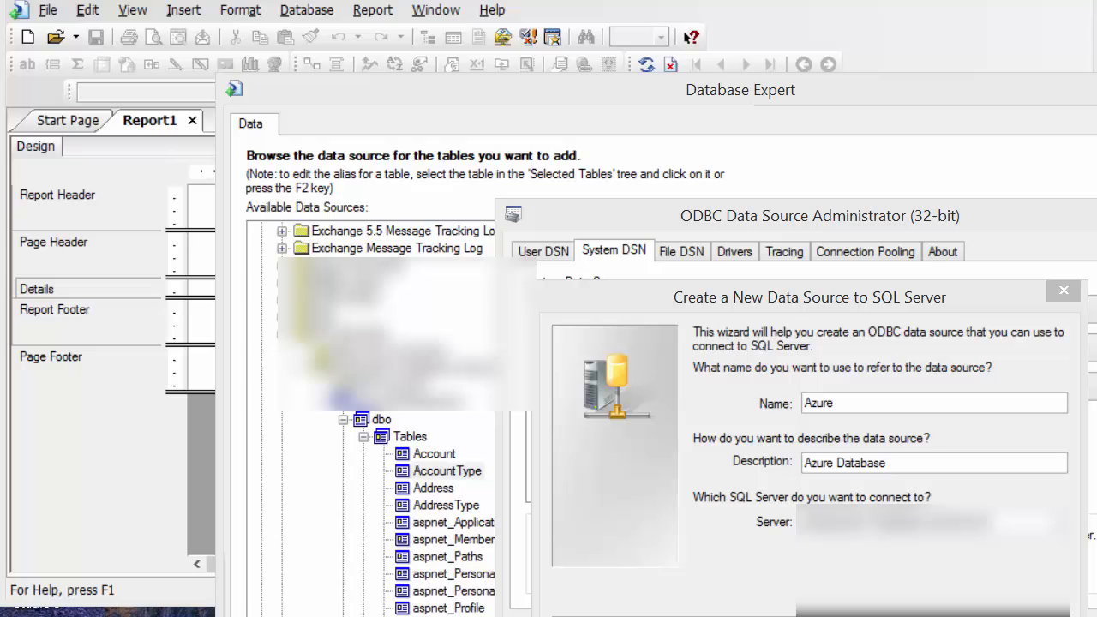
left_click_drag(809, 298, 689, 180)
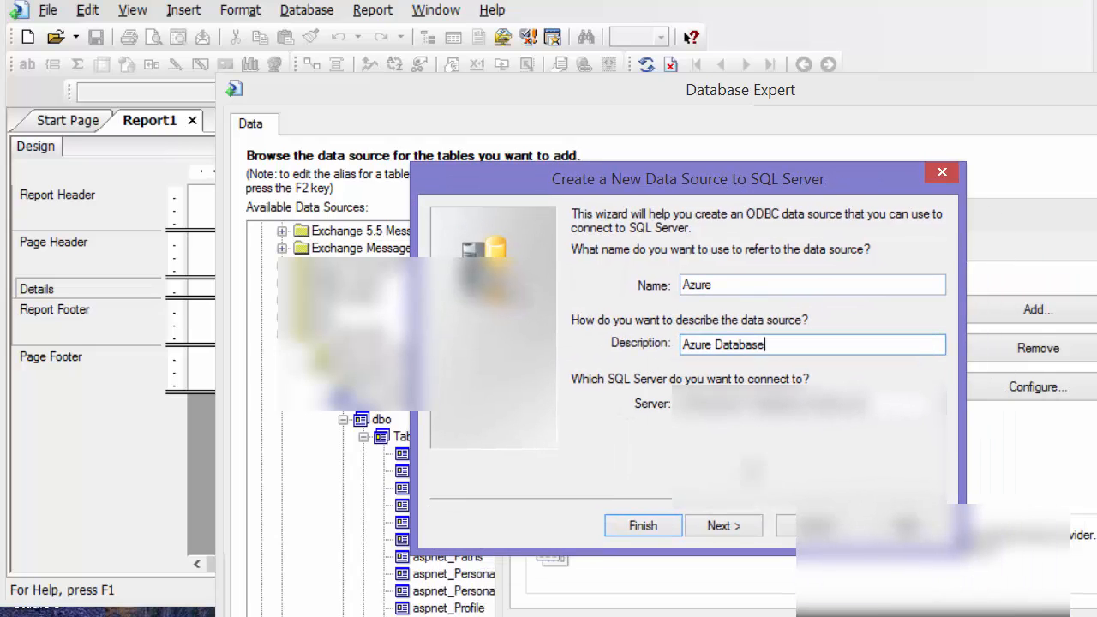
- Move to authentication, choose SQL Server login and select the login ID to replace it
left_click(723, 524)
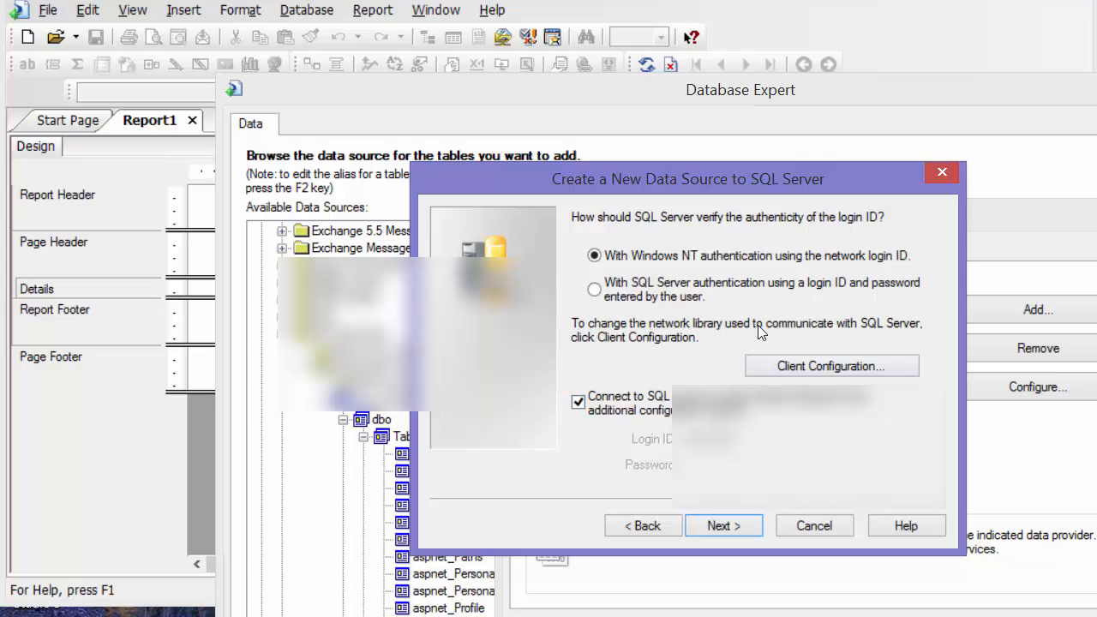
left_click(595, 288)
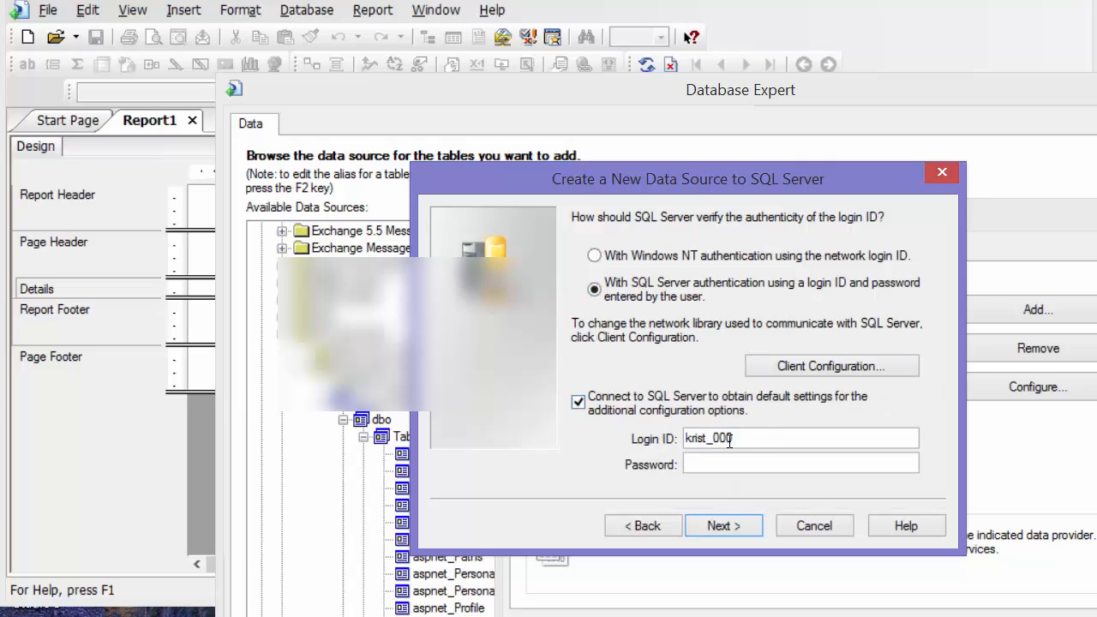
triple_click(798, 438)
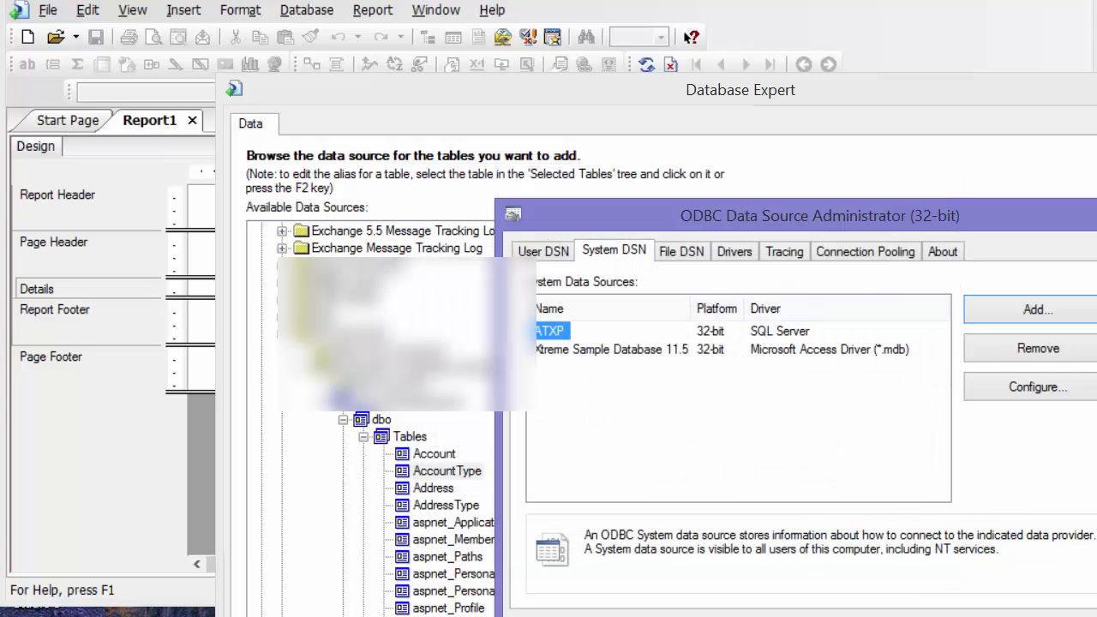
- Add a SQL Server data source named Azure with its server and SQL Server login authentication
left_click(1035, 308)
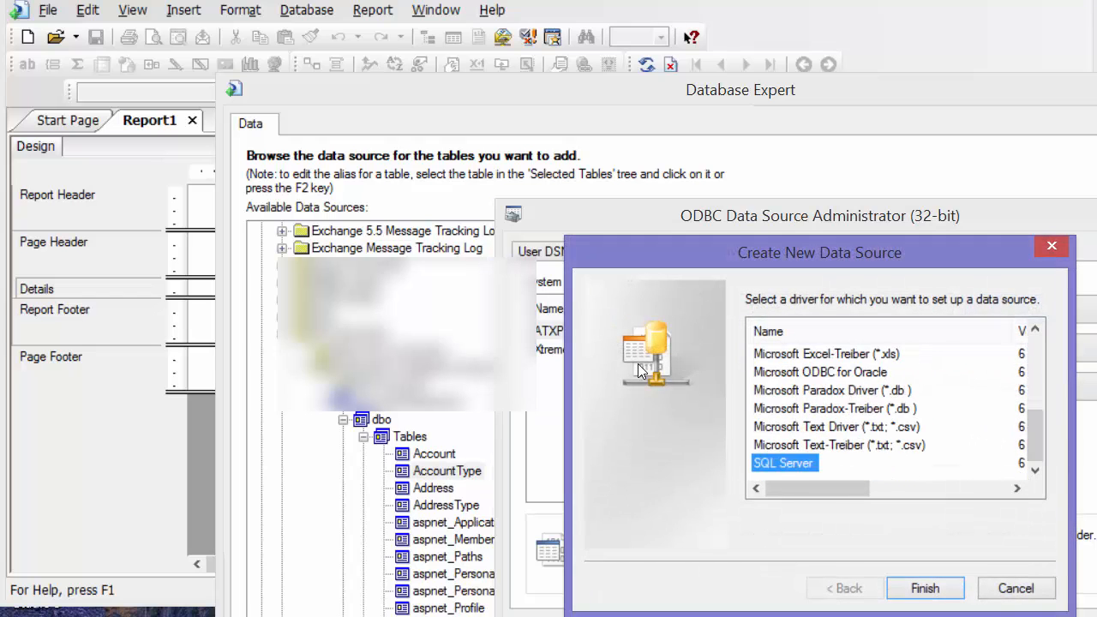
left_click(926, 588)
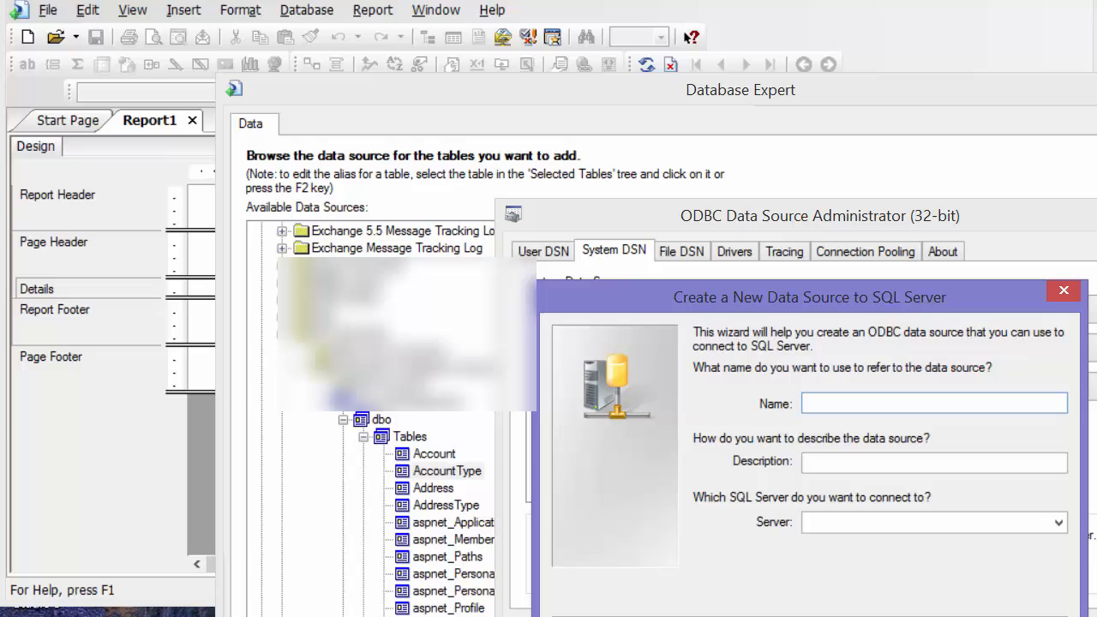
type("A")
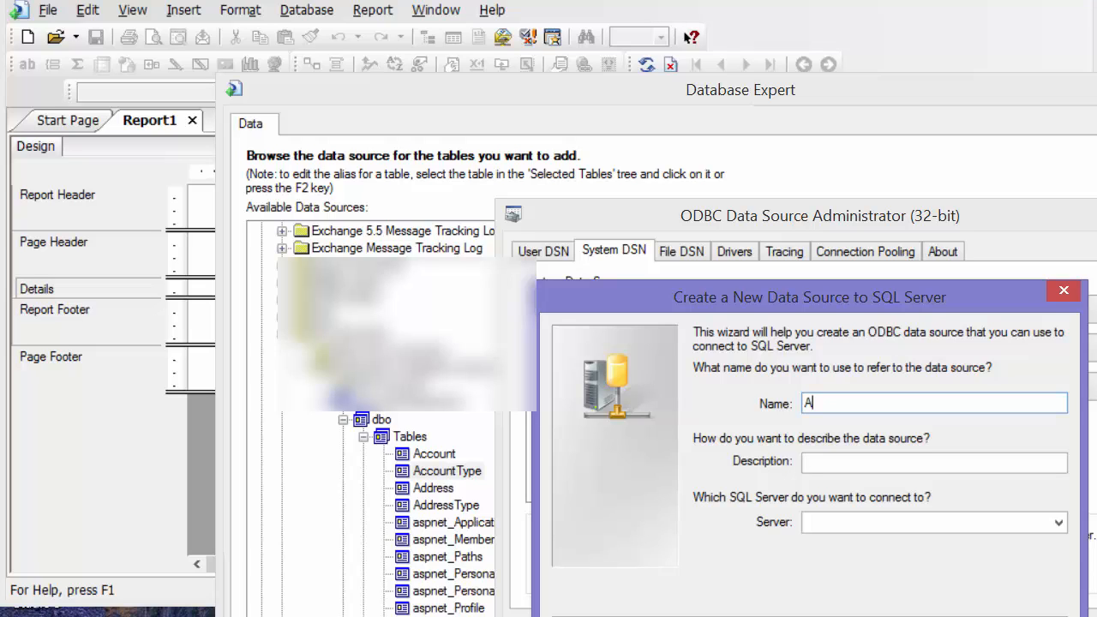
type("zure")
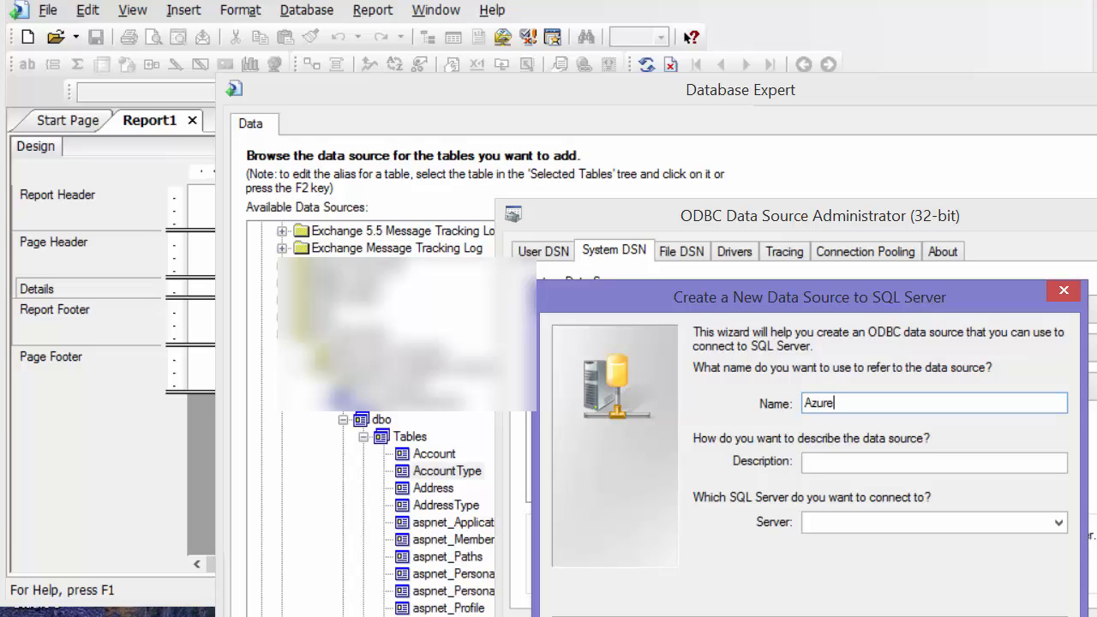
type("Azu")
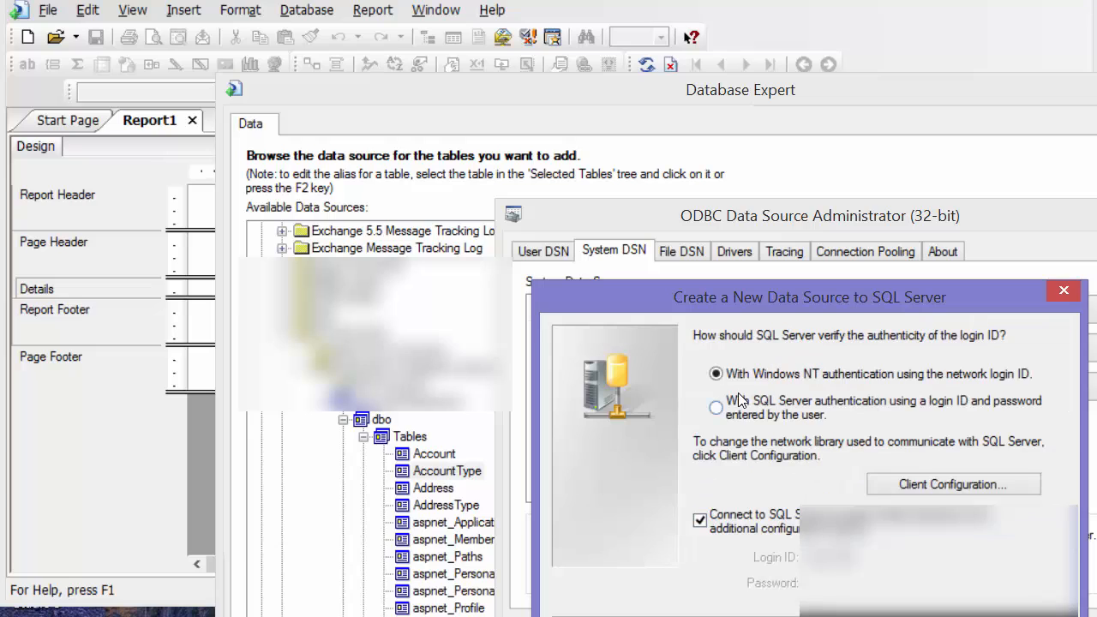
left_click(716, 408)
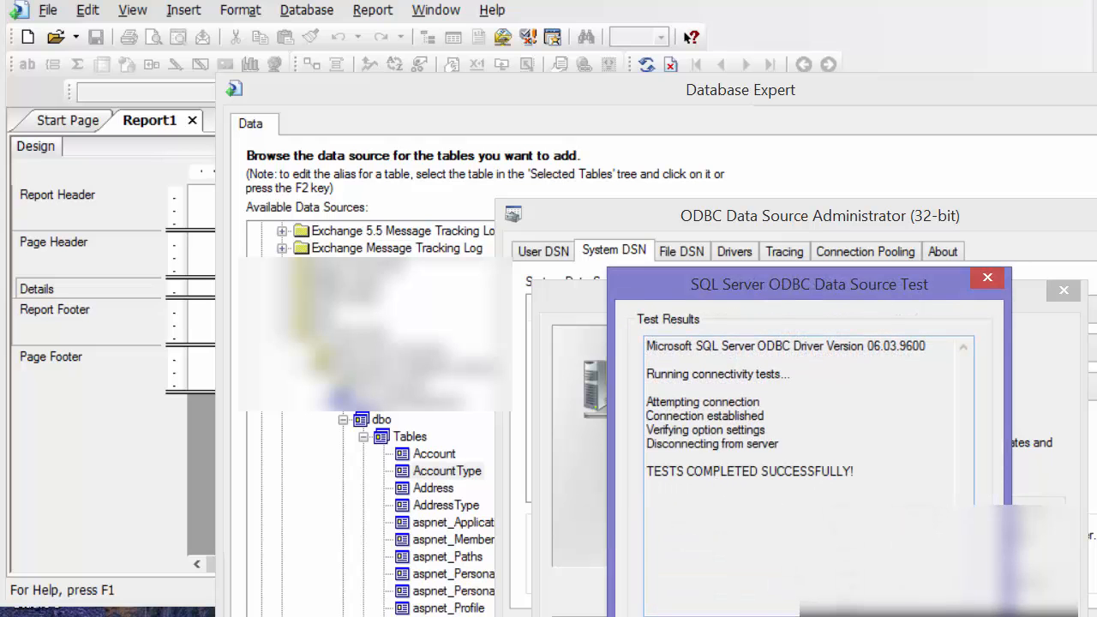
- Accept the successful Azure connection test result
left_click(987, 277)
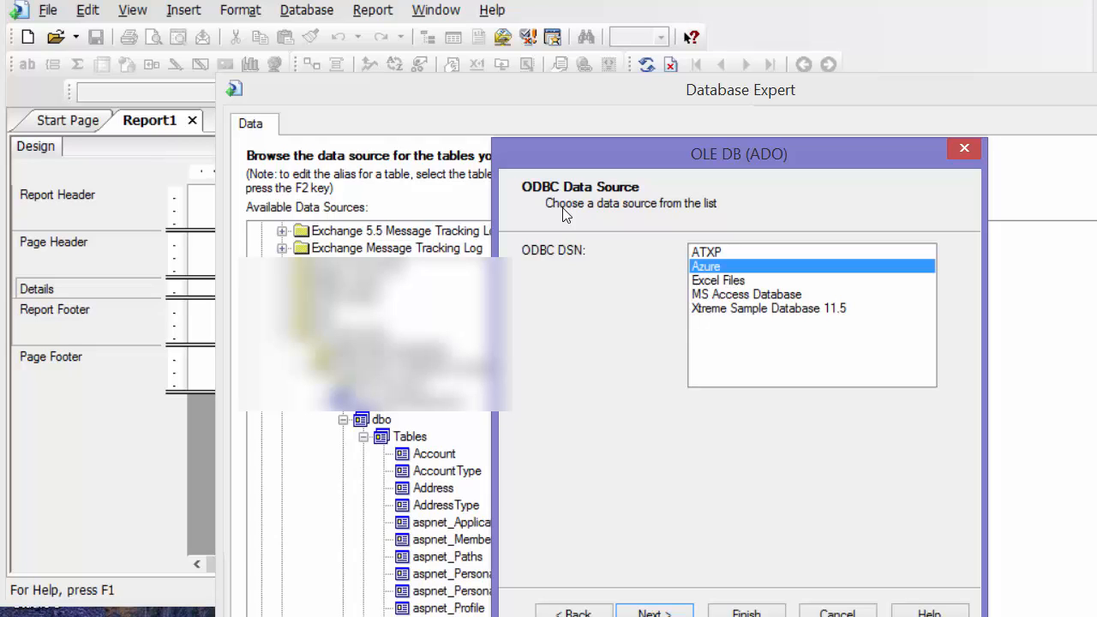
- Connect to the Azure DSN with the account password and the AccountingApplication database
left_click(653, 611)
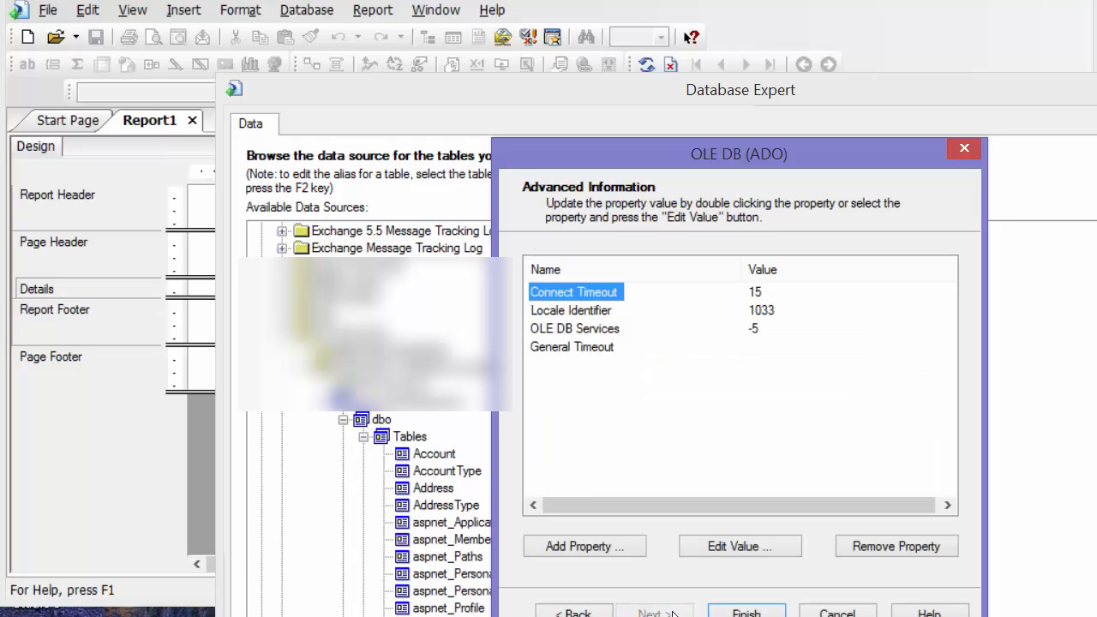
left_click(572, 612)
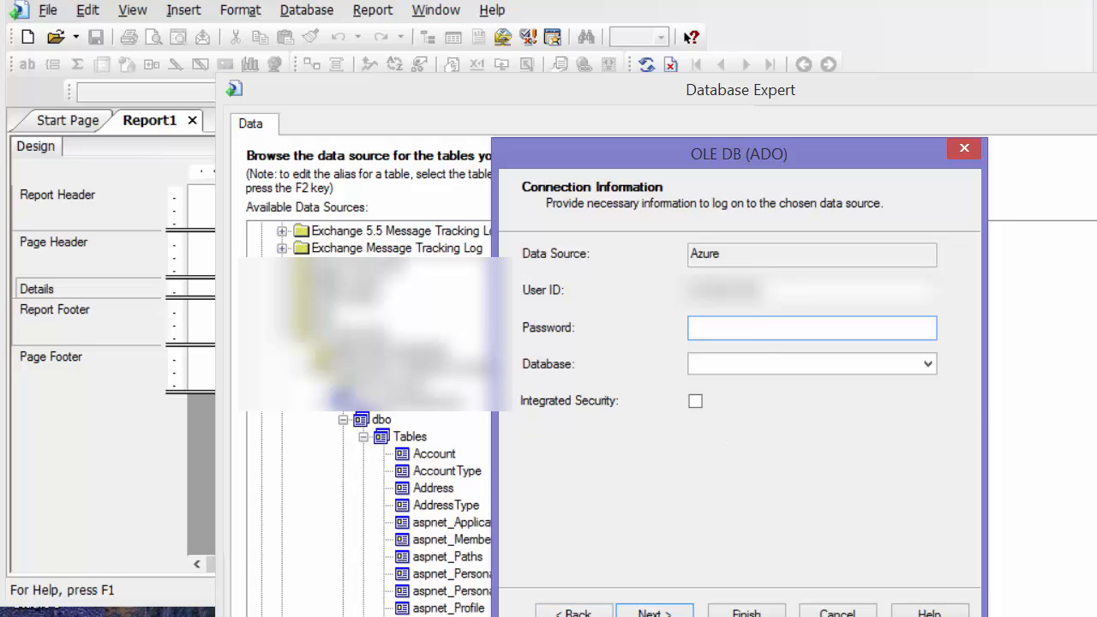
key("ctrl+c")
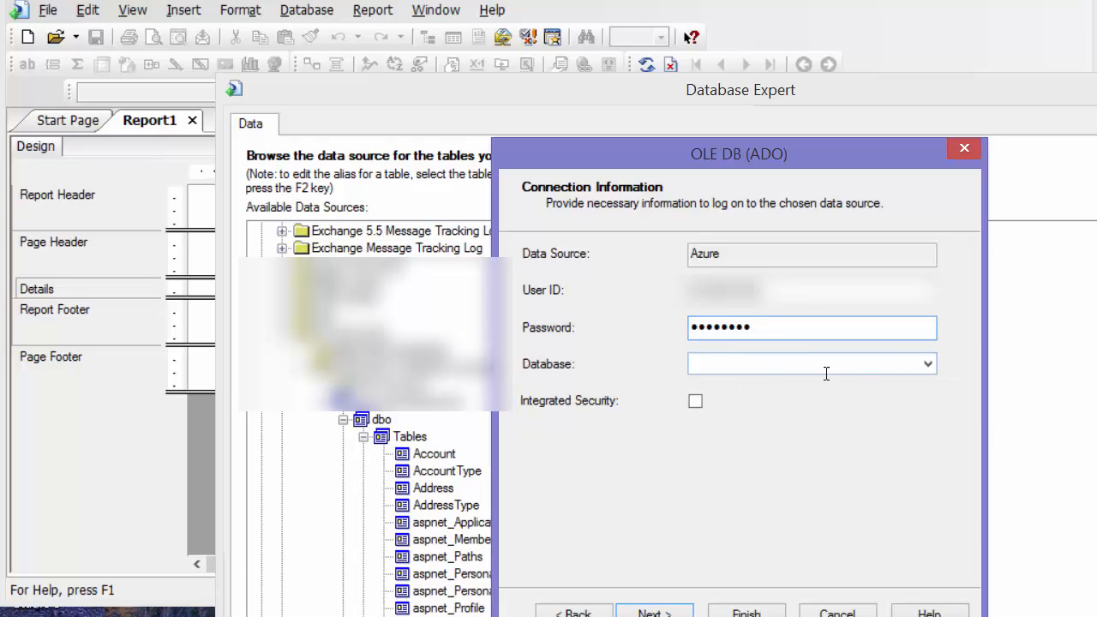
left_click(927, 364)
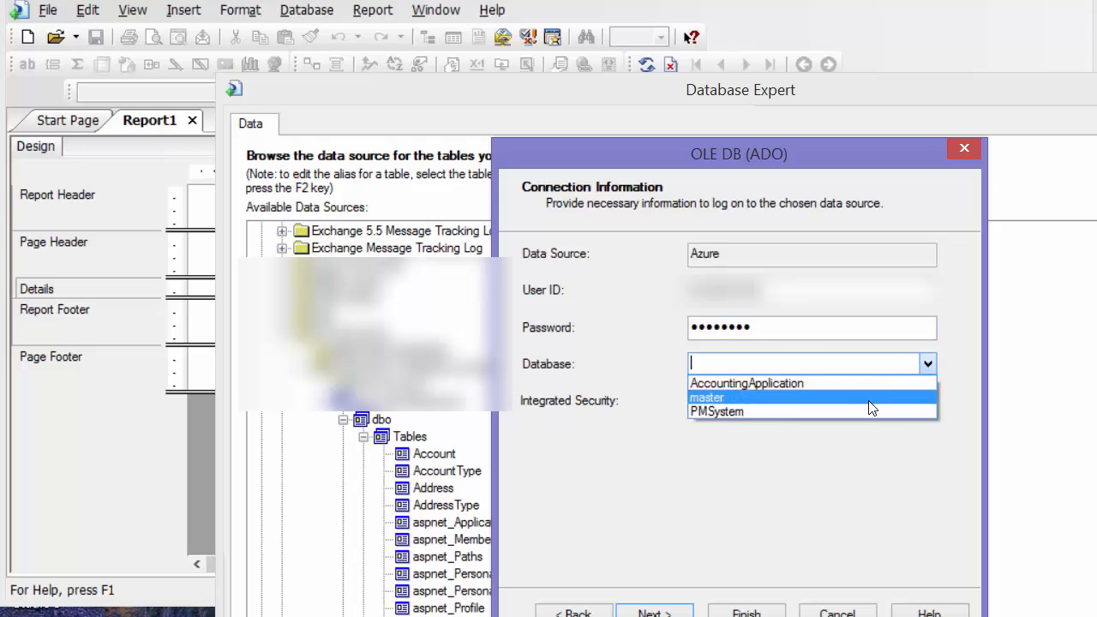
left_click(747, 384)
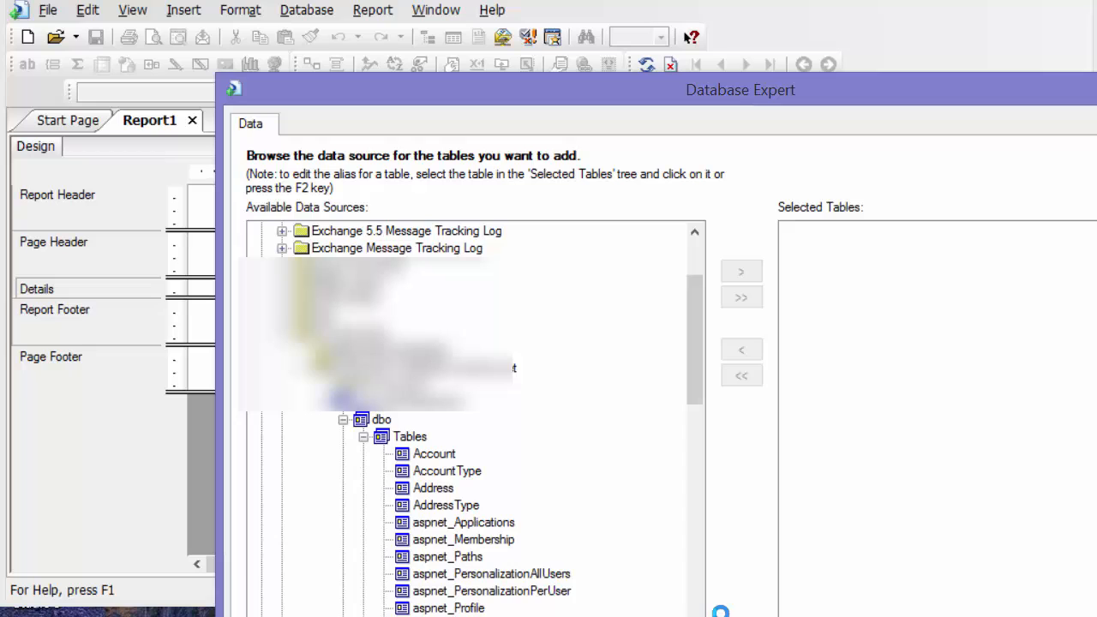
- Add the Account table from Azure > AccountingApplication > dbo to Selected Tables
scroll("down", 3)
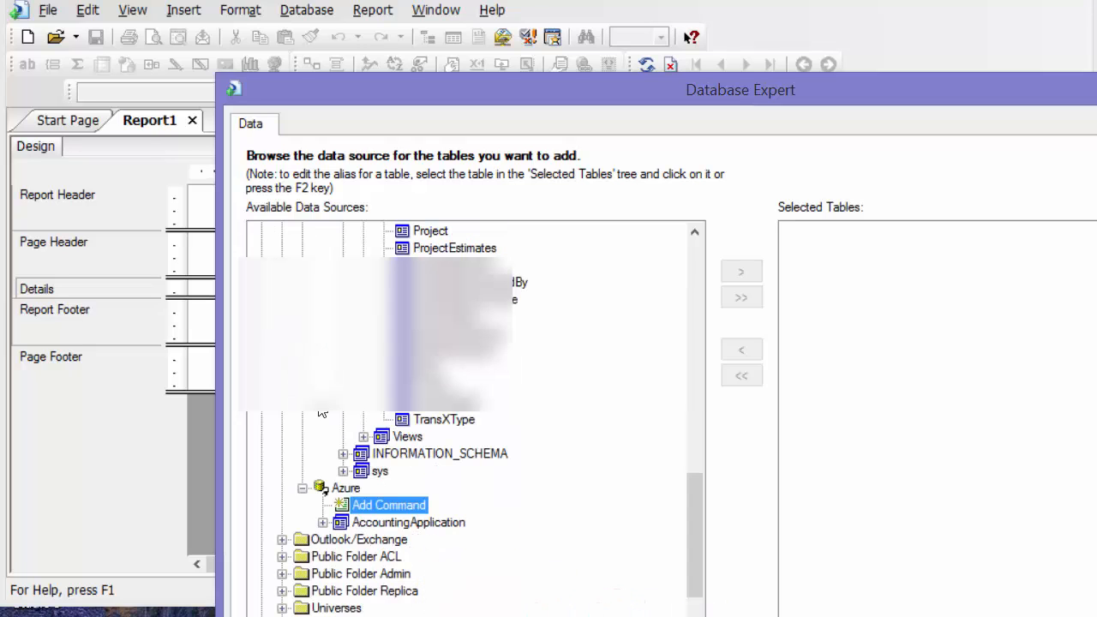
left_click(322, 521)
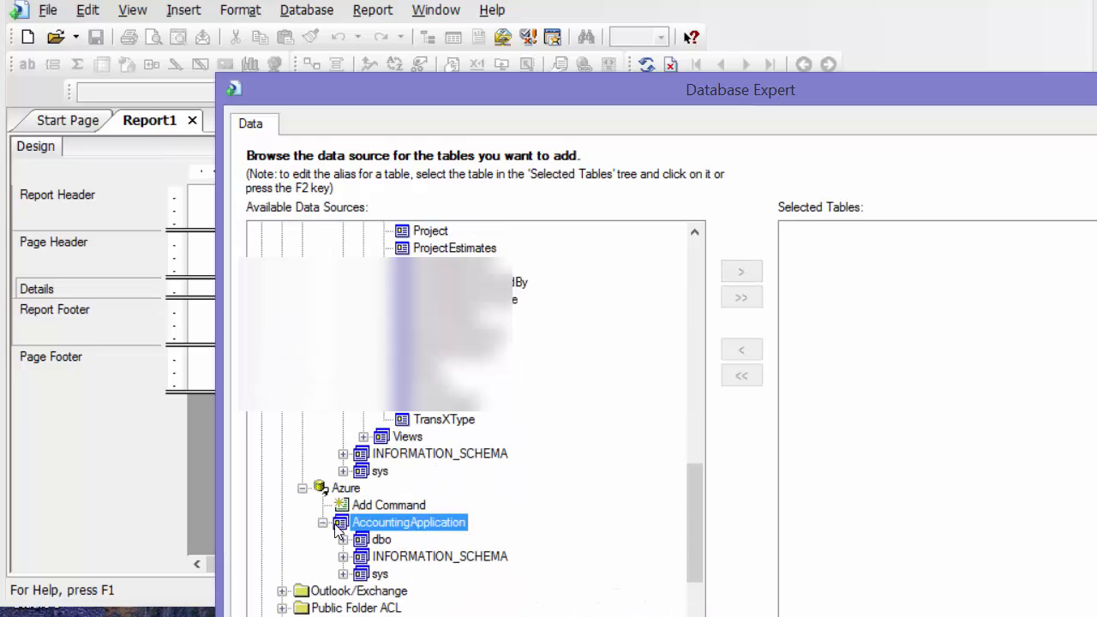
left_click(343, 538)
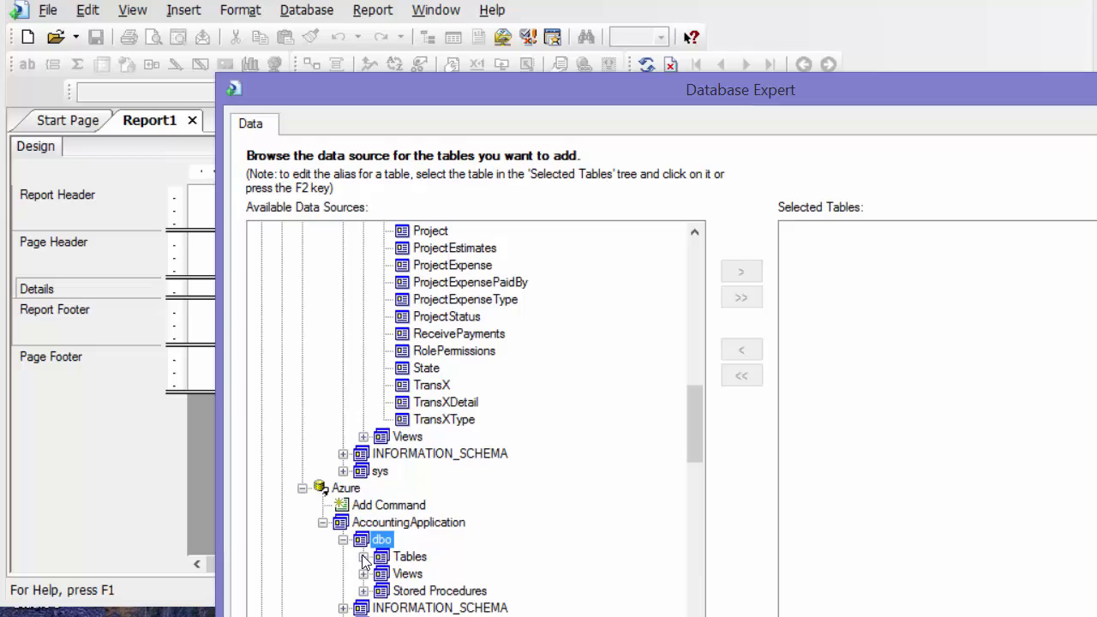
left_click(363, 556)
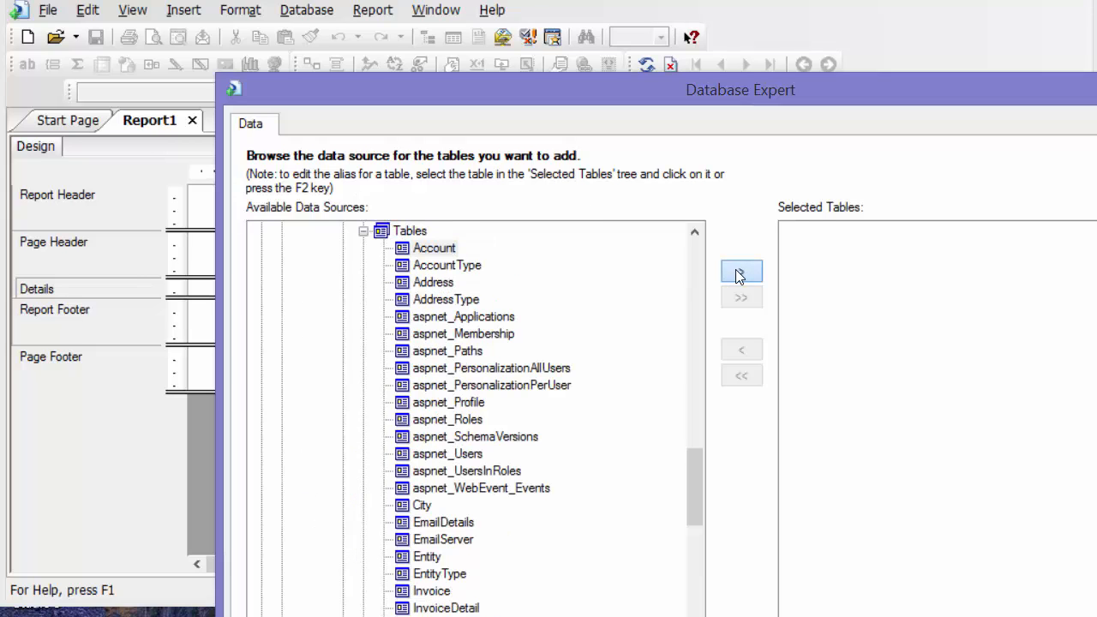
left_click(740, 271)
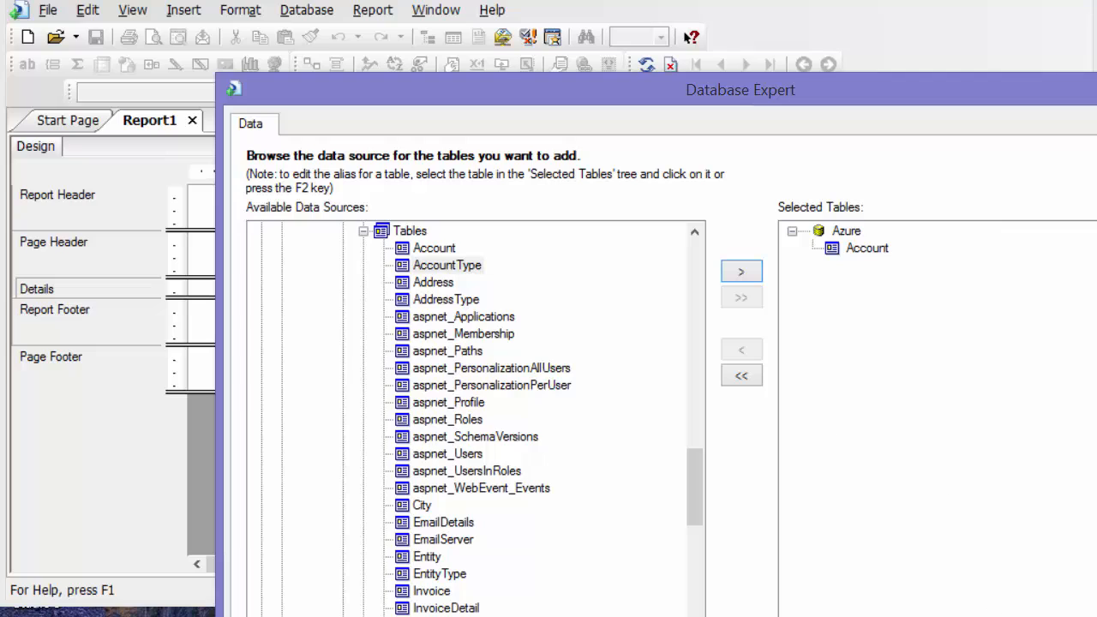